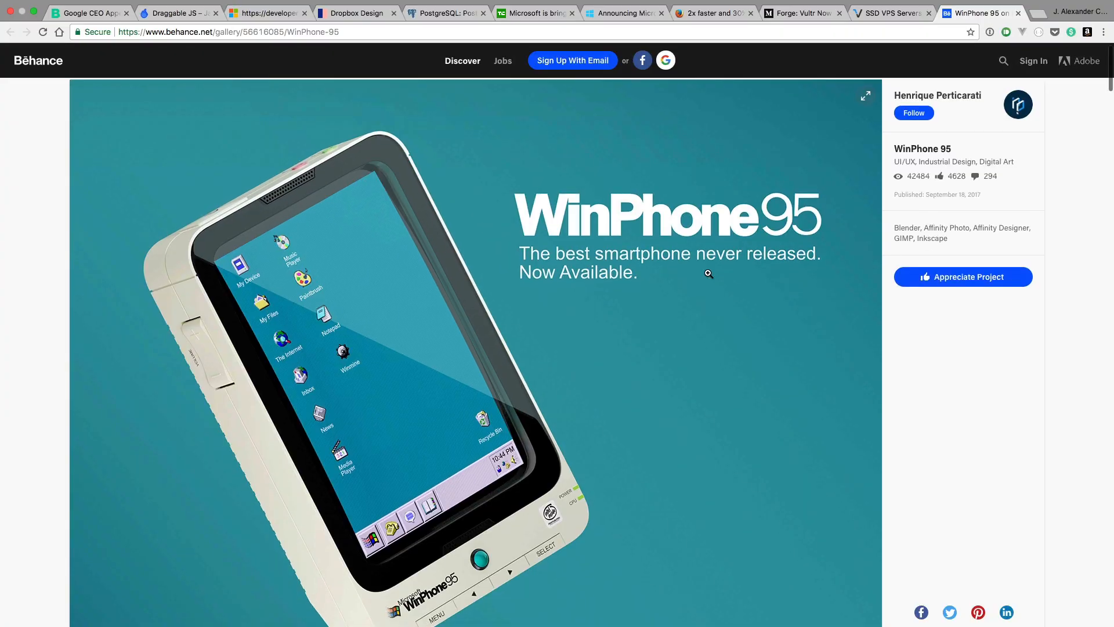
{"action": "scroll", "scroll_direction": "down", "scroll_amount": 3}
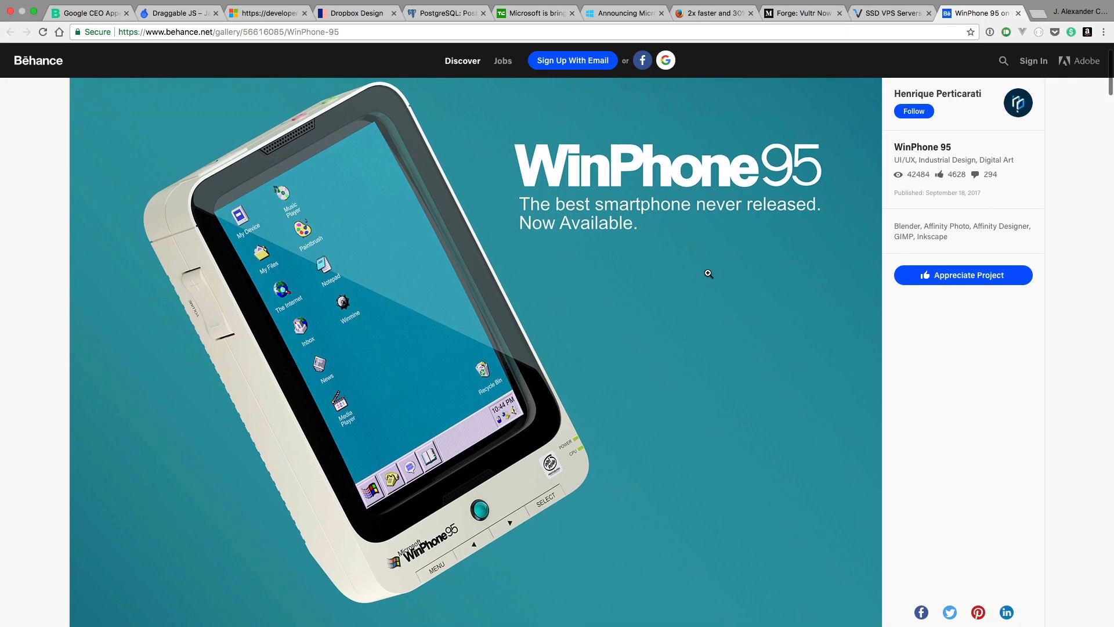
{"action": "scroll", "scroll_direction": "down", "scroll_amount": 3}
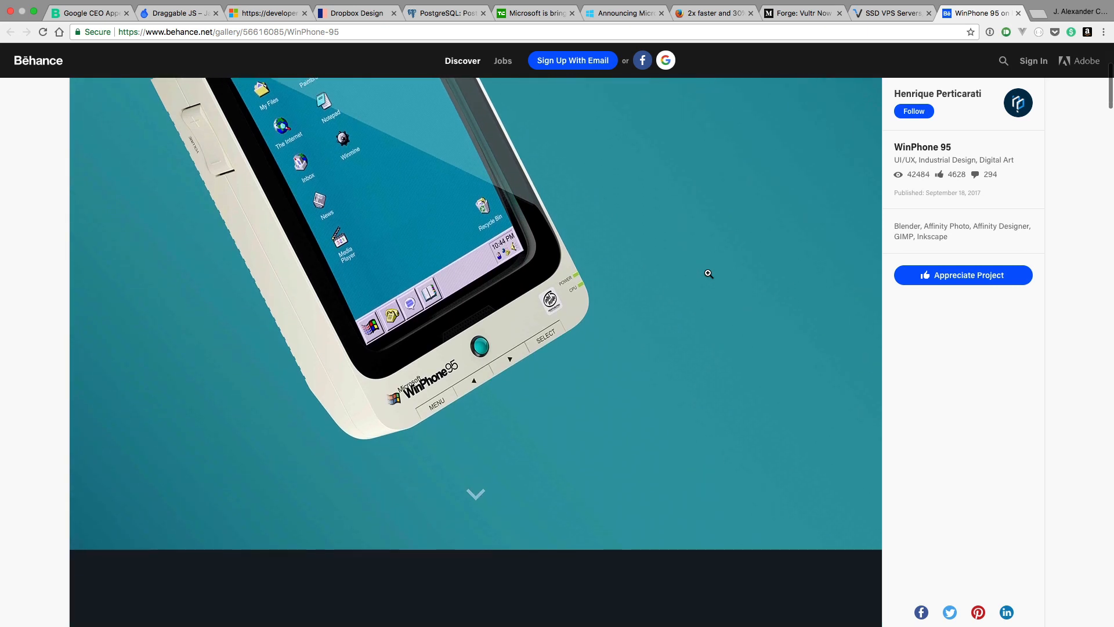
{"action": "scroll", "scroll_direction": "down", "scroll_amount": 3}
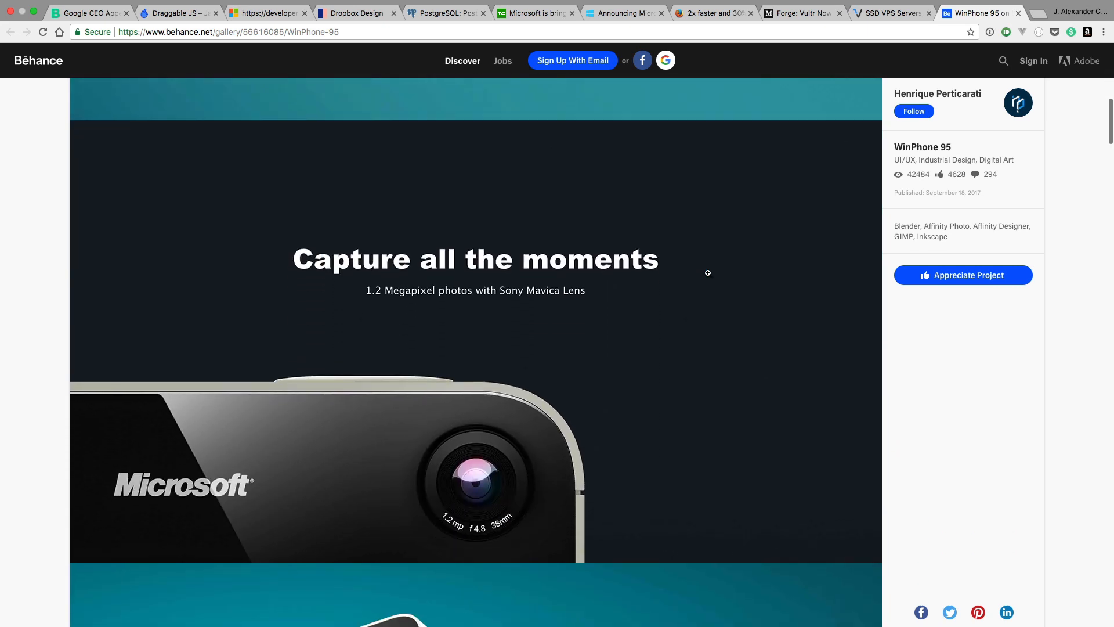
{"action": "scroll", "scroll_direction": "down", "scroll_amount": 3}
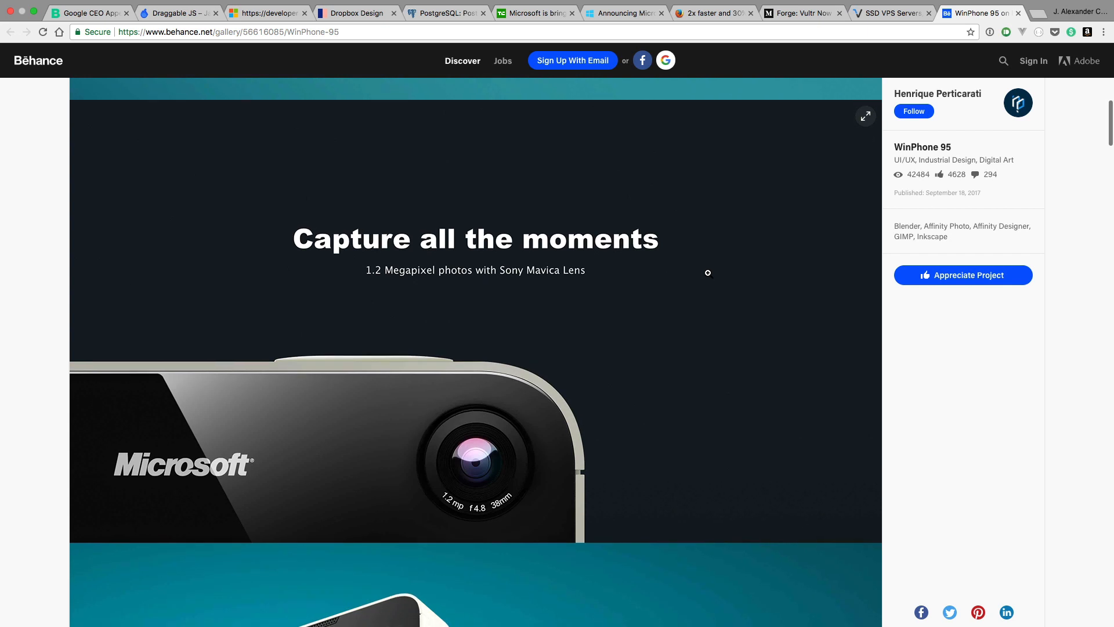
{"action": "scroll", "scroll_direction": "down", "scroll_amount": 3}
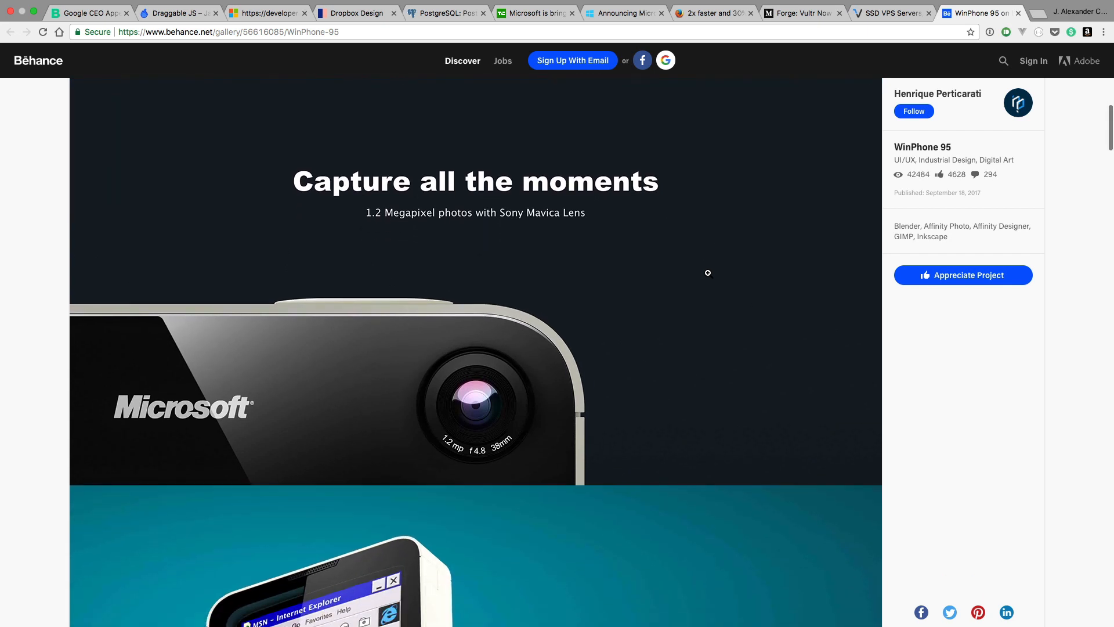
{"action": "scroll", "scroll_direction": "down", "scroll_amount": 3}
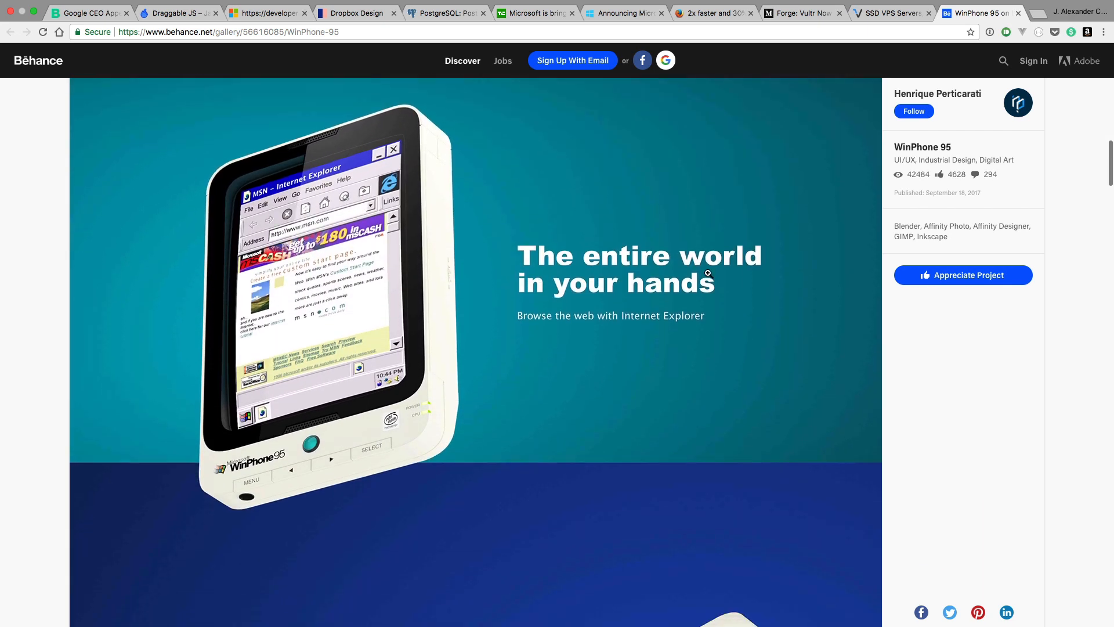
{"action": "scroll", "scroll_direction": "down", "scroll_amount": 3}
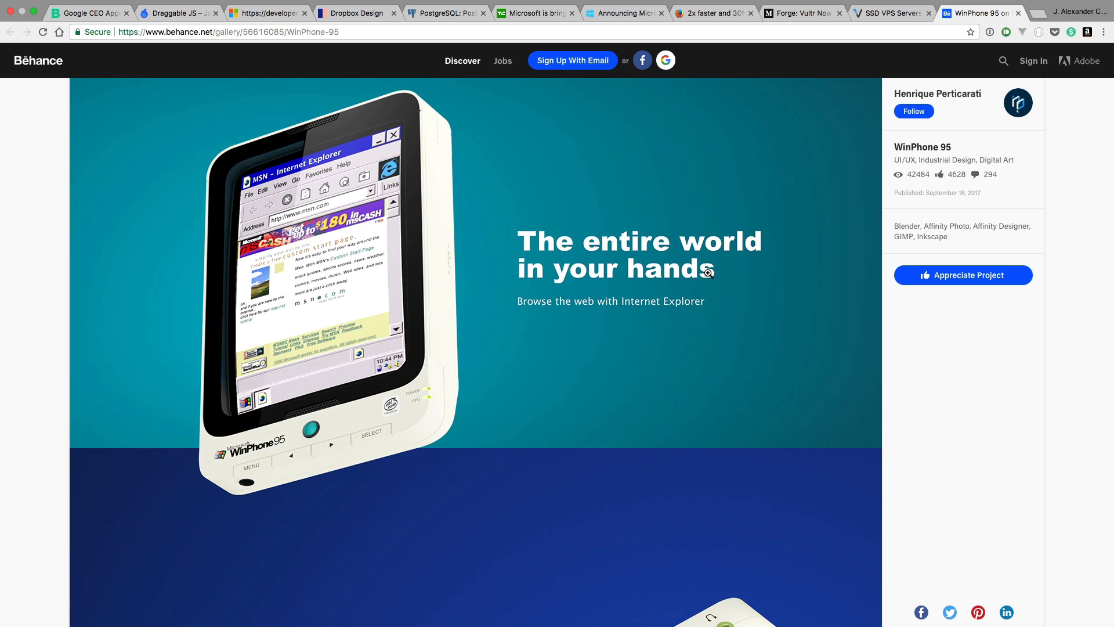
{"action": "scroll", "scroll_direction": "down", "scroll_amount": 3}
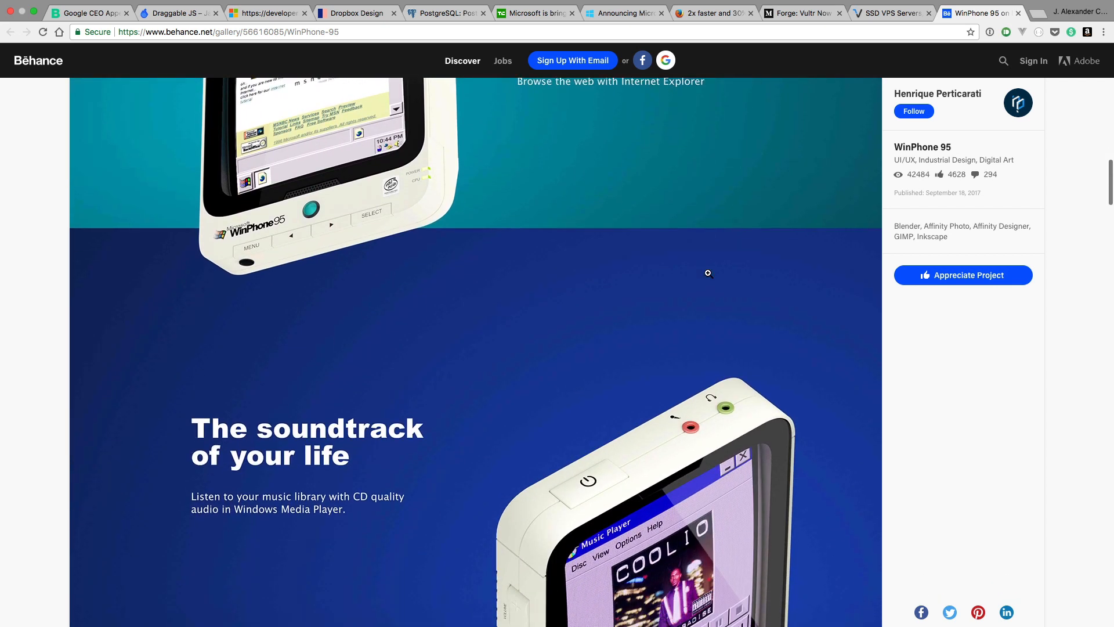
{"action": "scroll", "scroll_direction": "down", "scroll_amount": 3}
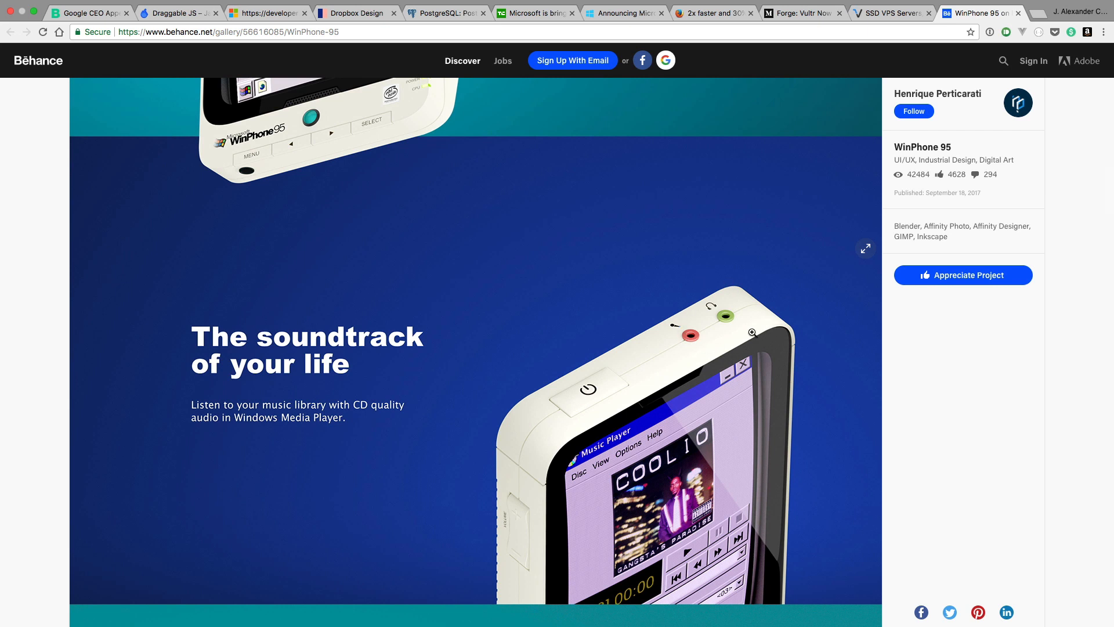
{"action": "mouse_move", "coordinate": [645, 387]}
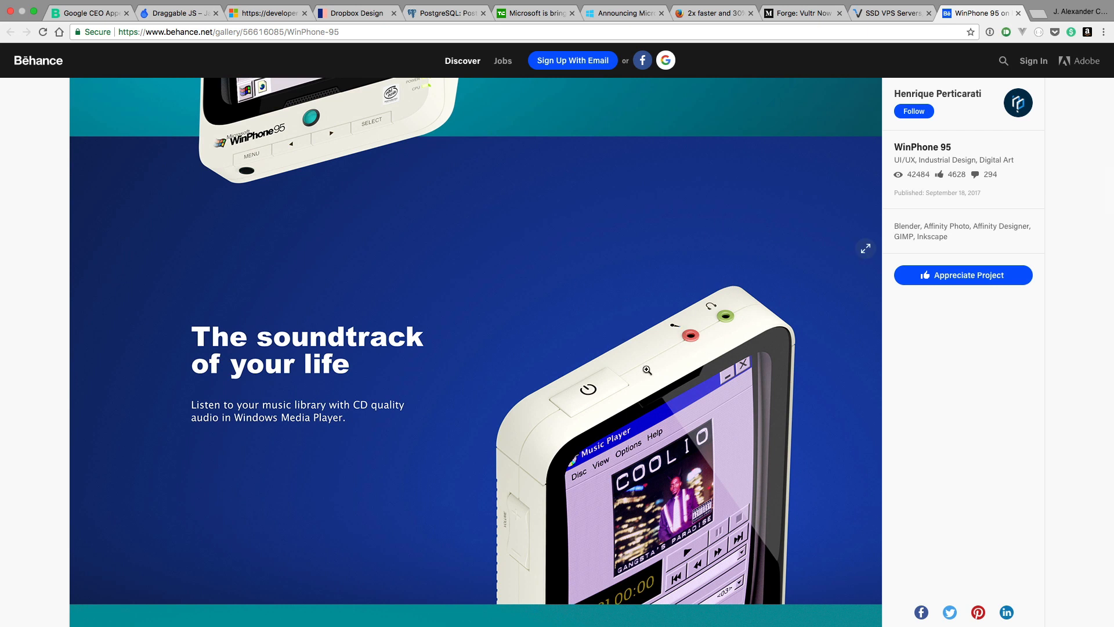
{"action": "scroll", "scroll_direction": "down", "scroll_amount": 3}
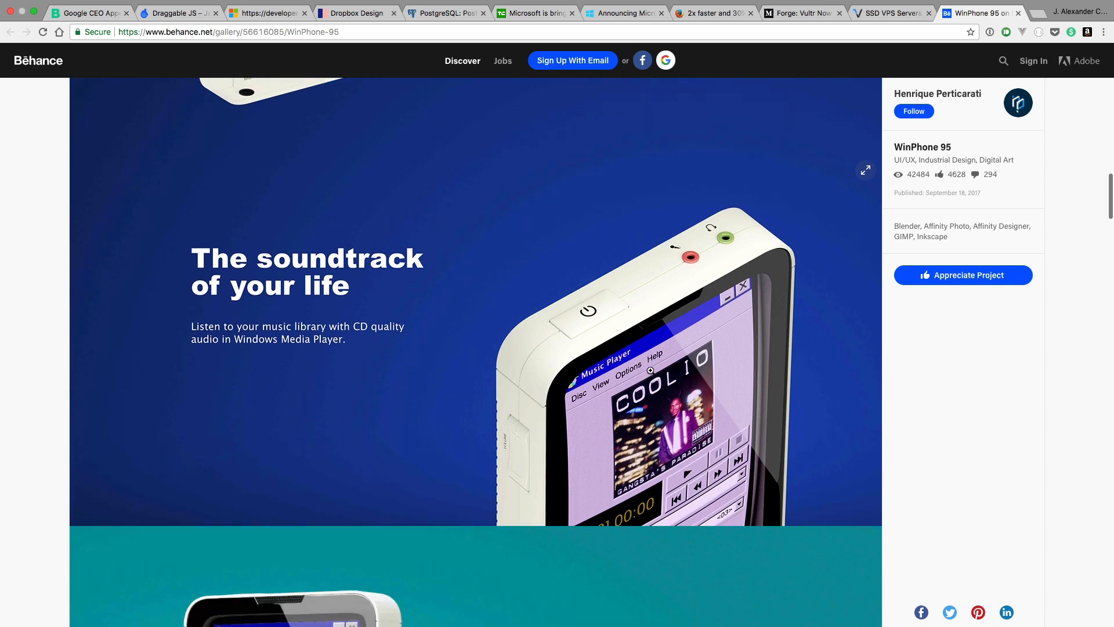
{"action": "scroll", "scroll_direction": "down", "scroll_amount": 3}
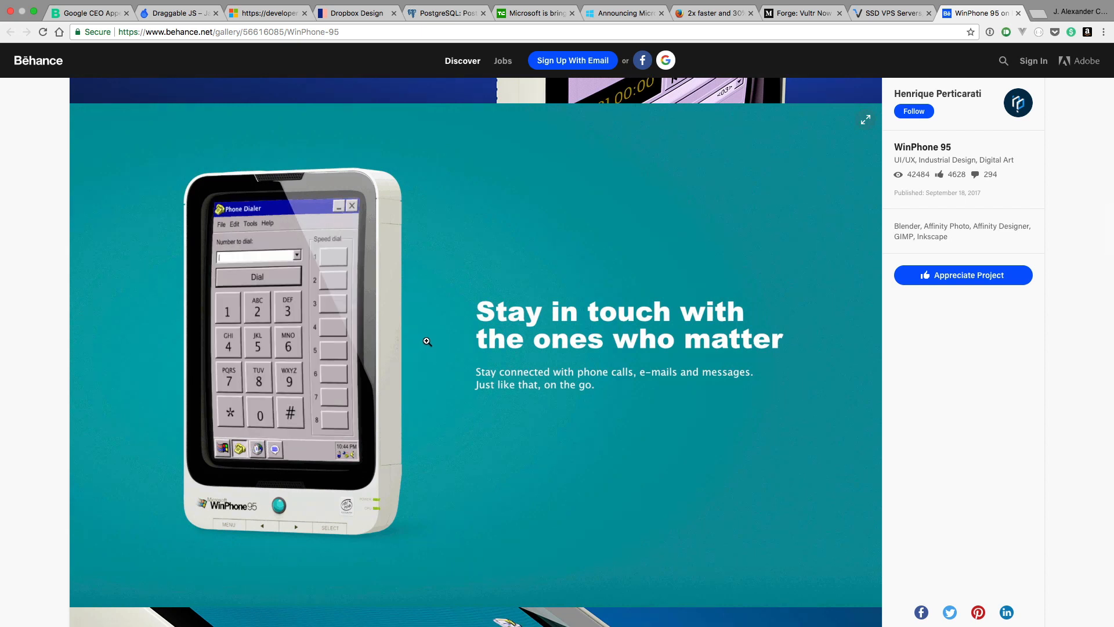
{"action": "scroll", "scroll_direction": "down", "scroll_amount": 3}
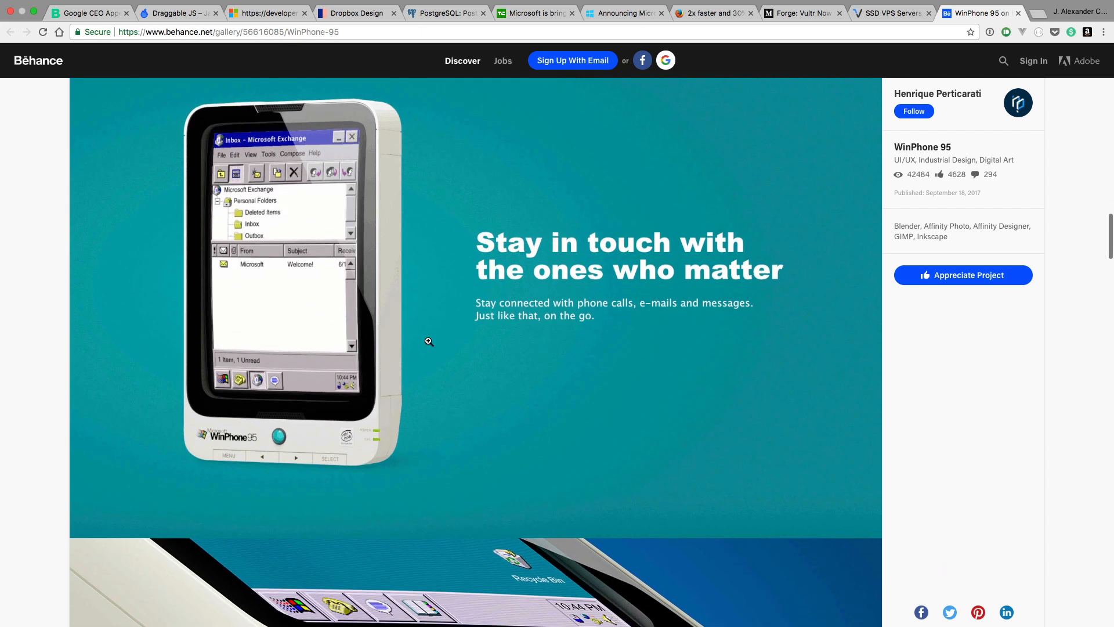
{"action": "scroll", "scroll_direction": "down", "scroll_amount": 3}
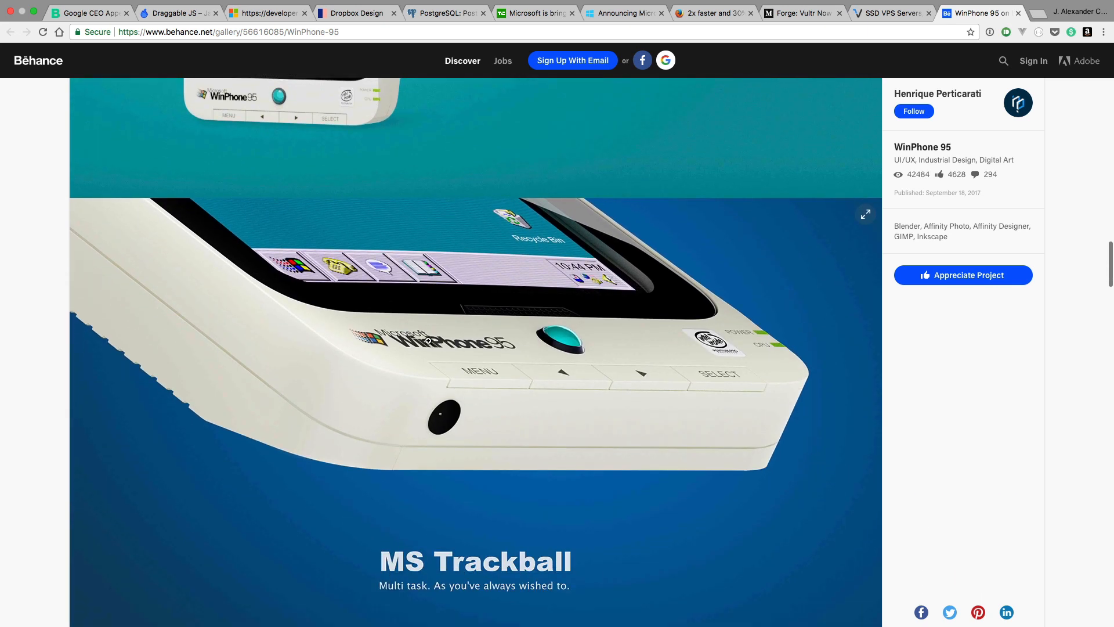
{"action": "scroll", "scroll_direction": "down", "scroll_amount": 3}
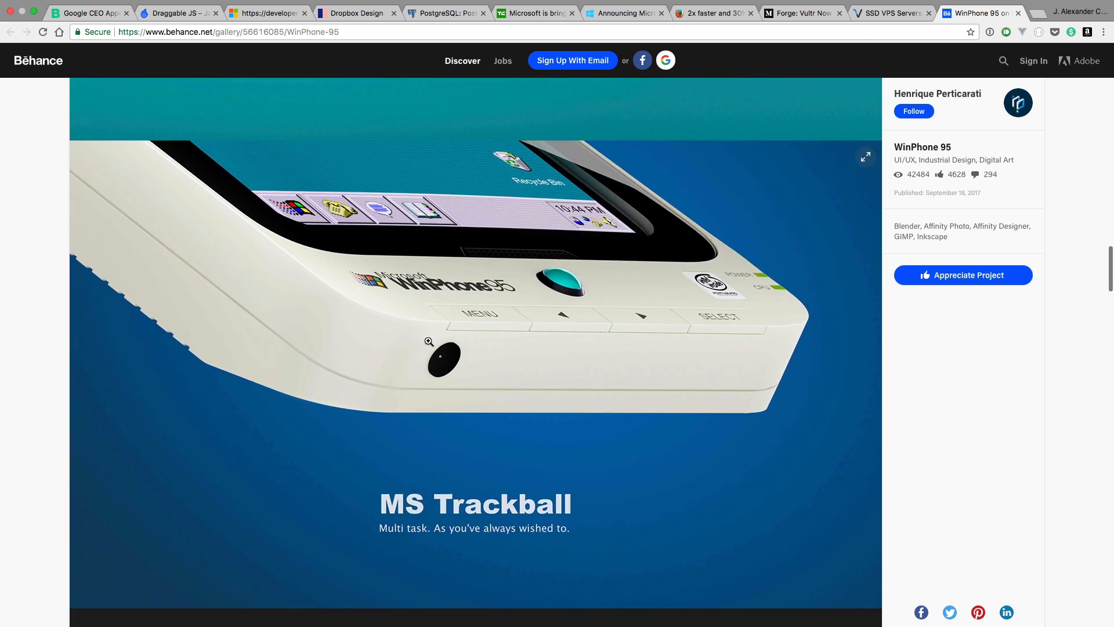
{"action": "scroll", "scroll_direction": "down", "scroll_amount": 3}
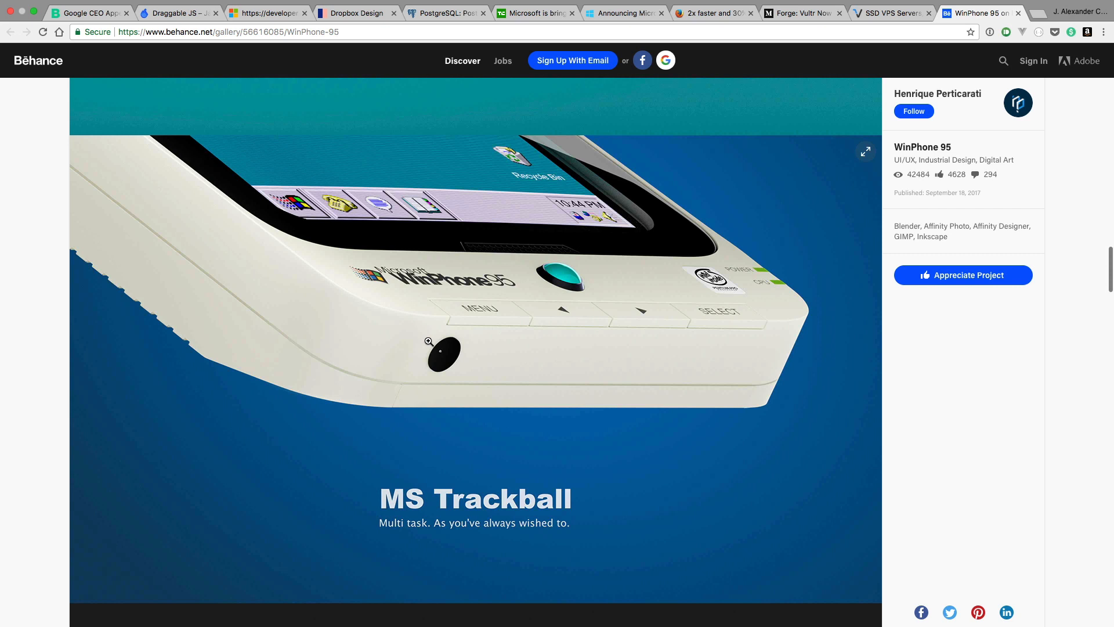
{"action": "scroll", "scroll_direction": "down", "scroll_amount": 3}
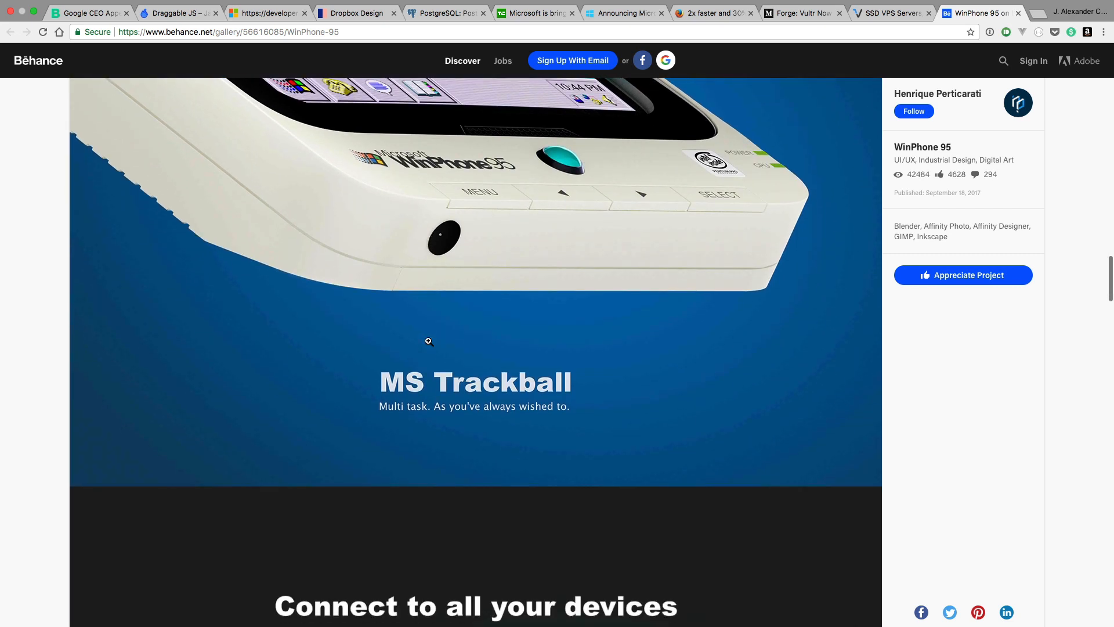
{"action": "scroll", "scroll_direction": "down", "scroll_amount": 3}
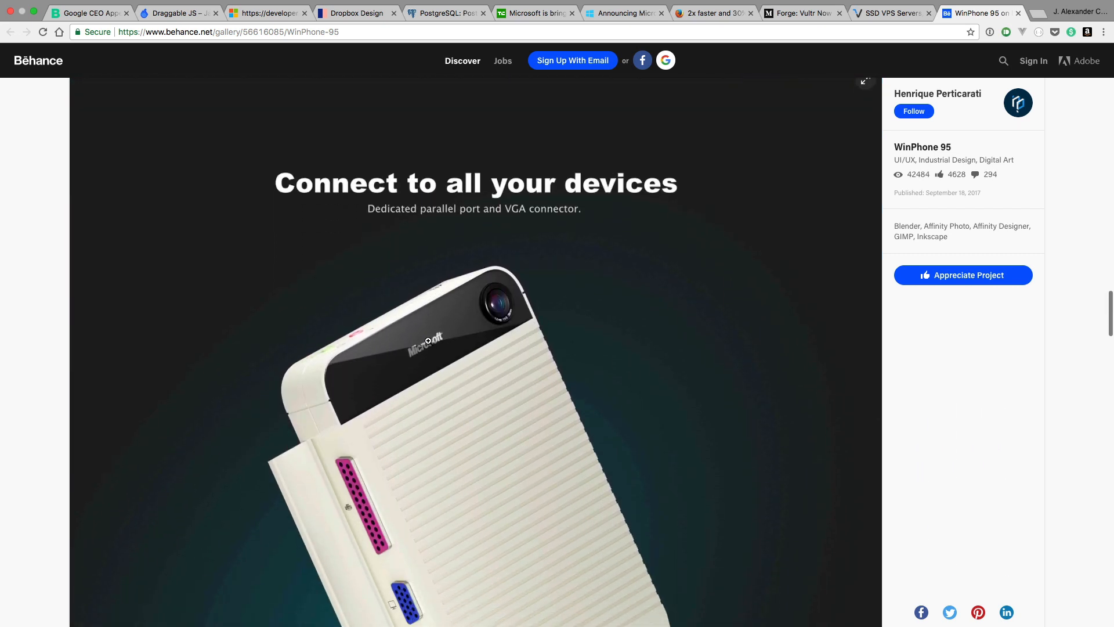
{"action": "scroll", "scroll_direction": "down", "scroll_amount": 3}
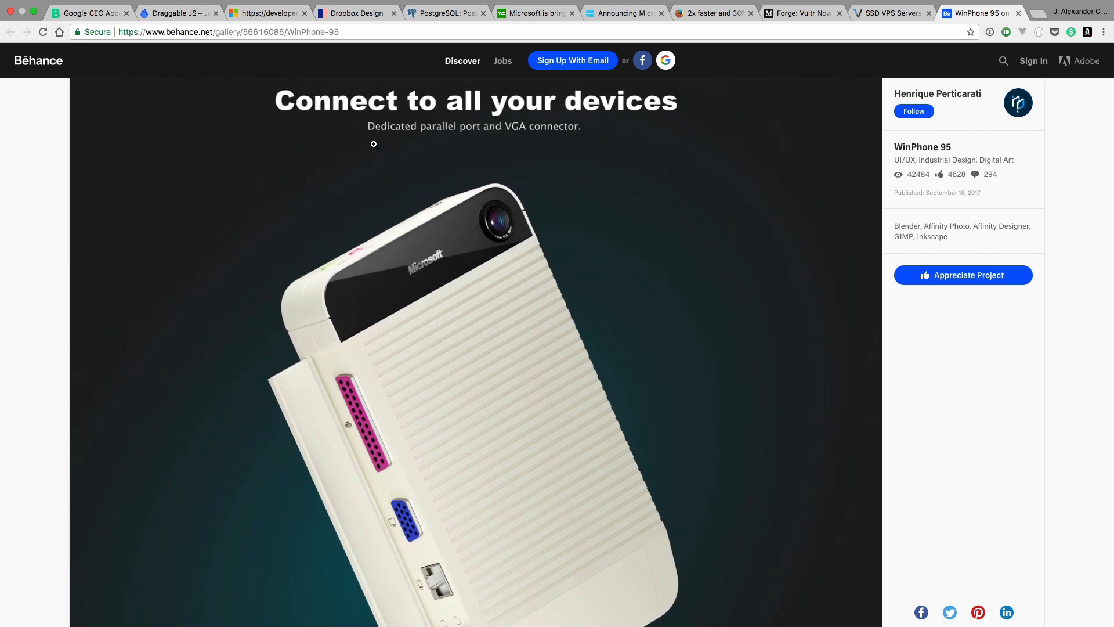
{"action": "mouse_move", "coordinate": [520, 299]}
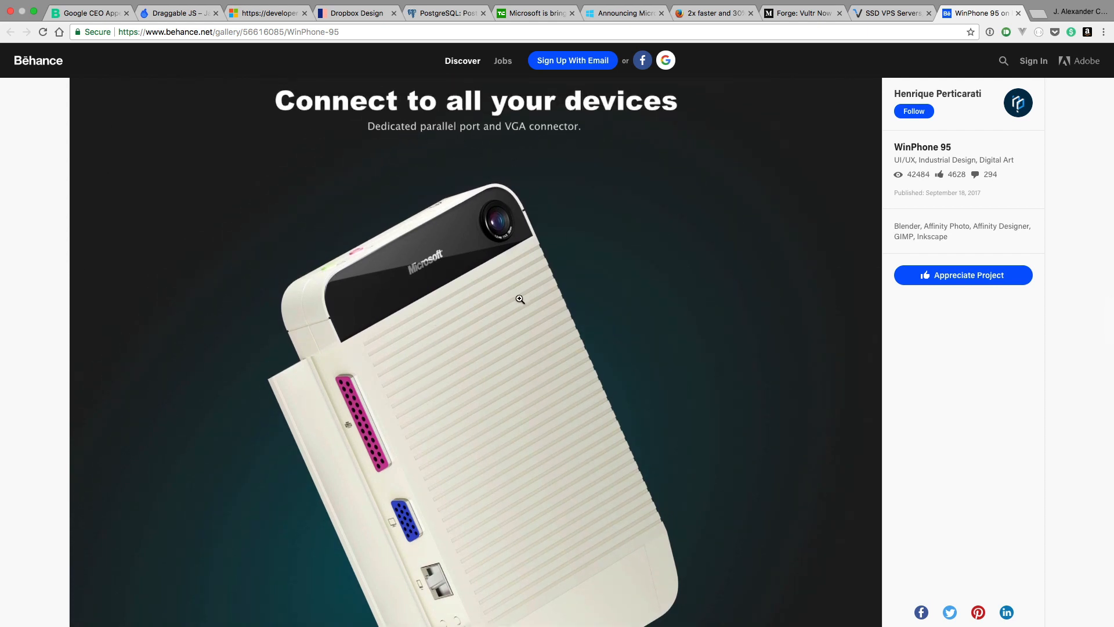
{"action": "scroll", "scroll_direction": "down", "scroll_amount": 3}
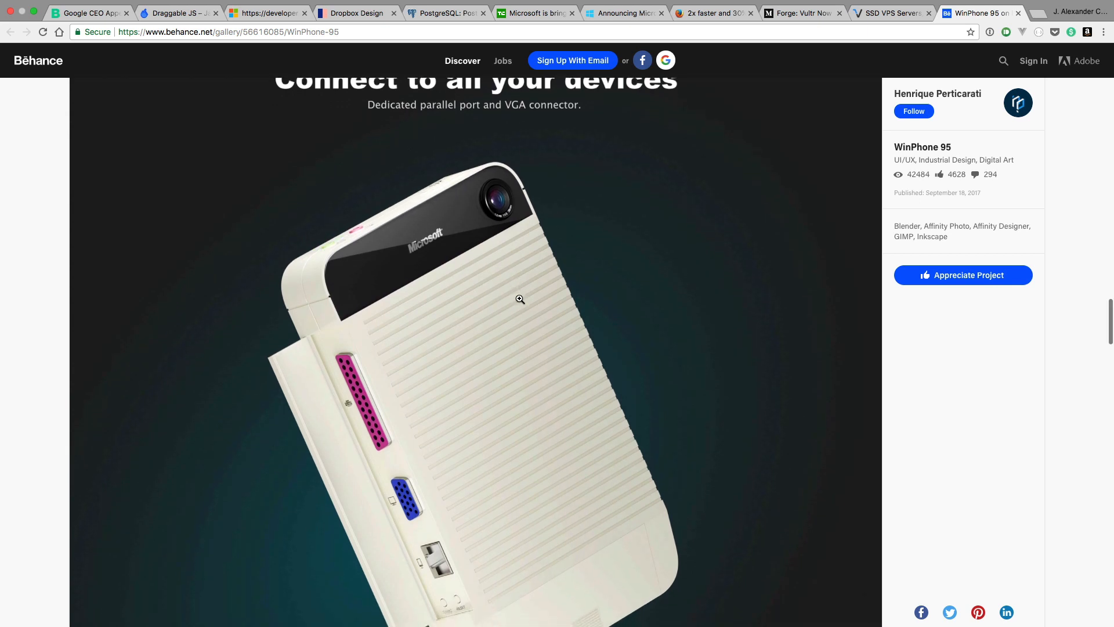
{"action": "scroll", "scroll_direction": "down", "scroll_amount": 3}
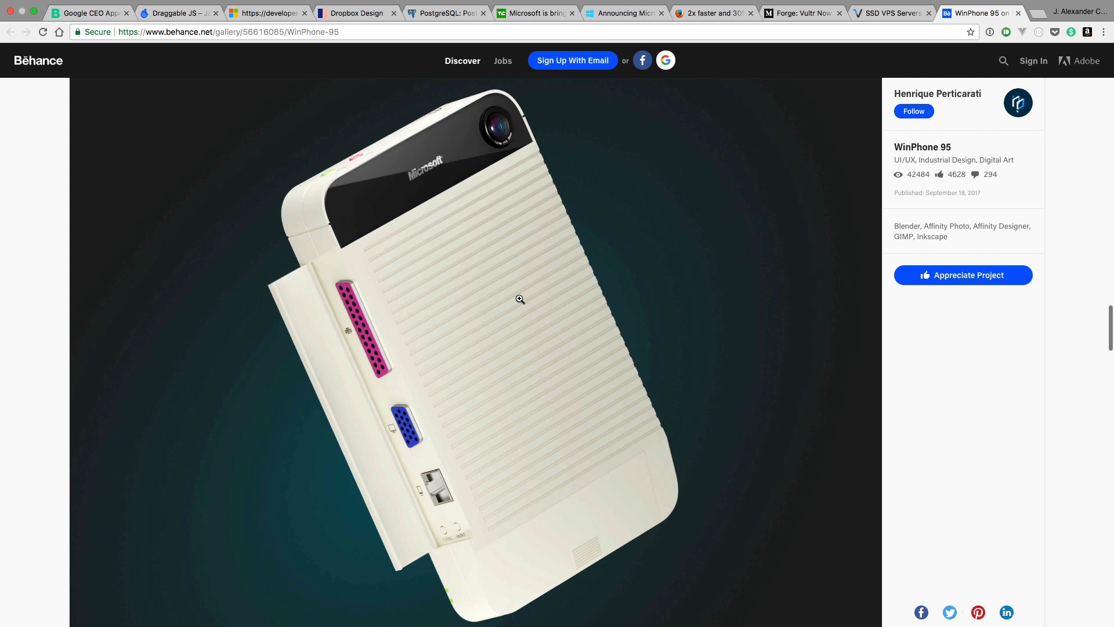
{"action": "scroll", "scroll_direction": "down", "scroll_amount": 3}
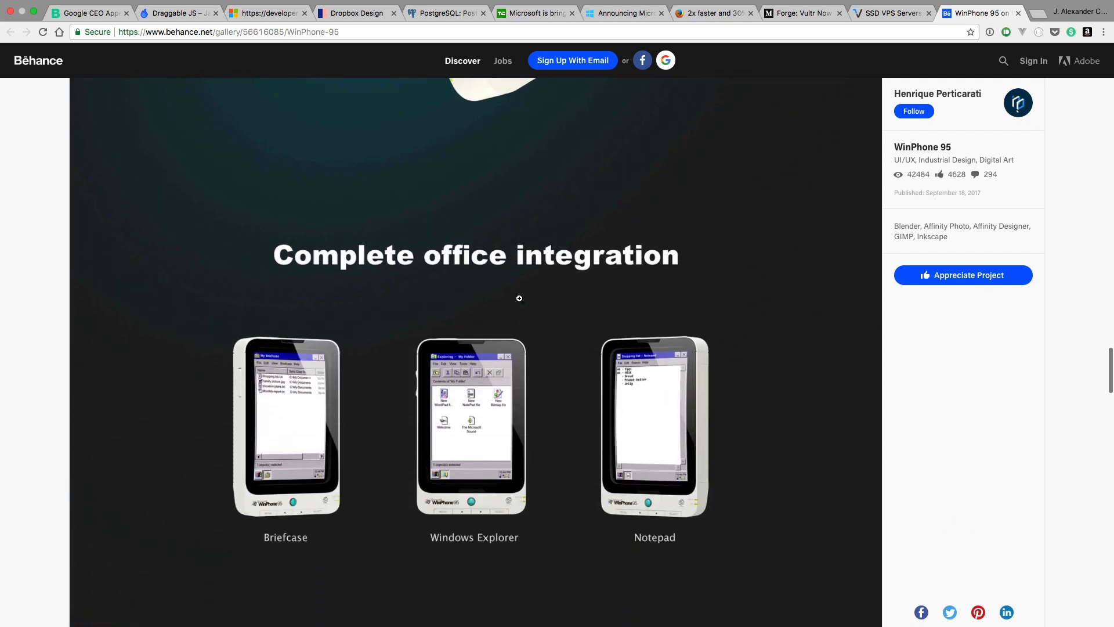
{"action": "scroll", "scroll_direction": "down", "scroll_amount": 3}
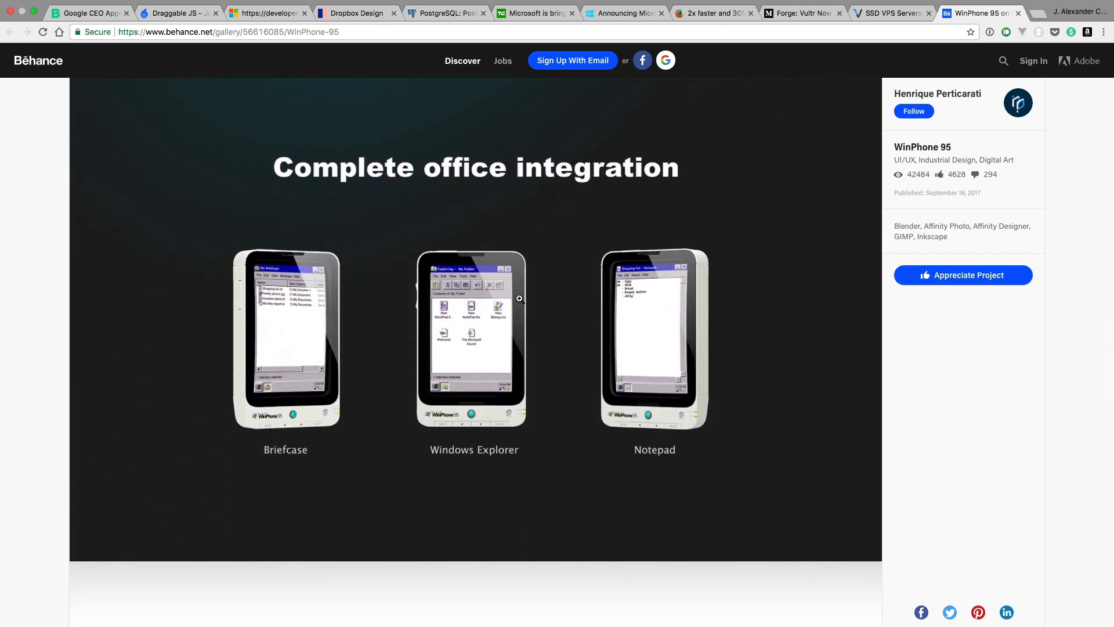
{"action": "scroll", "scroll_direction": "down", "scroll_amount": 3}
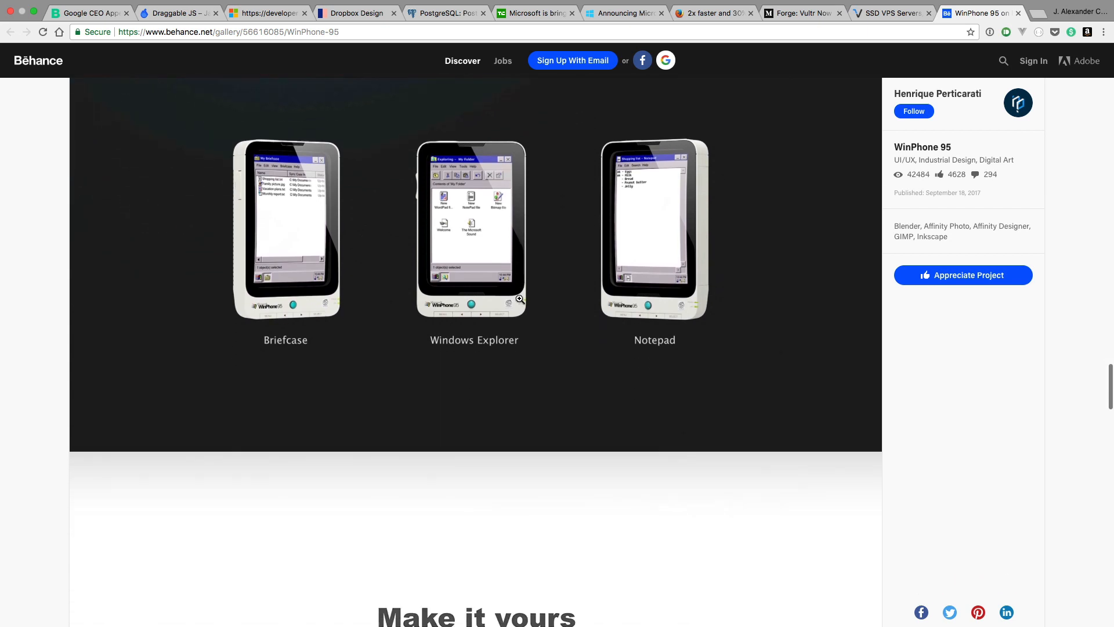
{"action": "scroll", "scroll_direction": "down", "scroll_amount": 3}
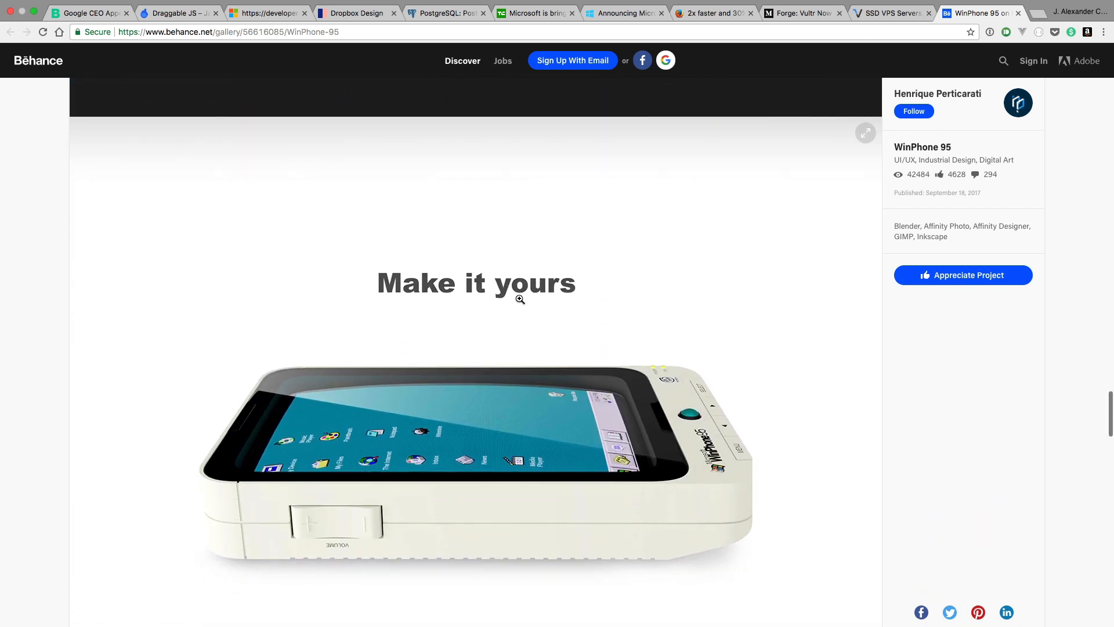
{"action": "scroll", "scroll_direction": "down", "scroll_amount": 3}
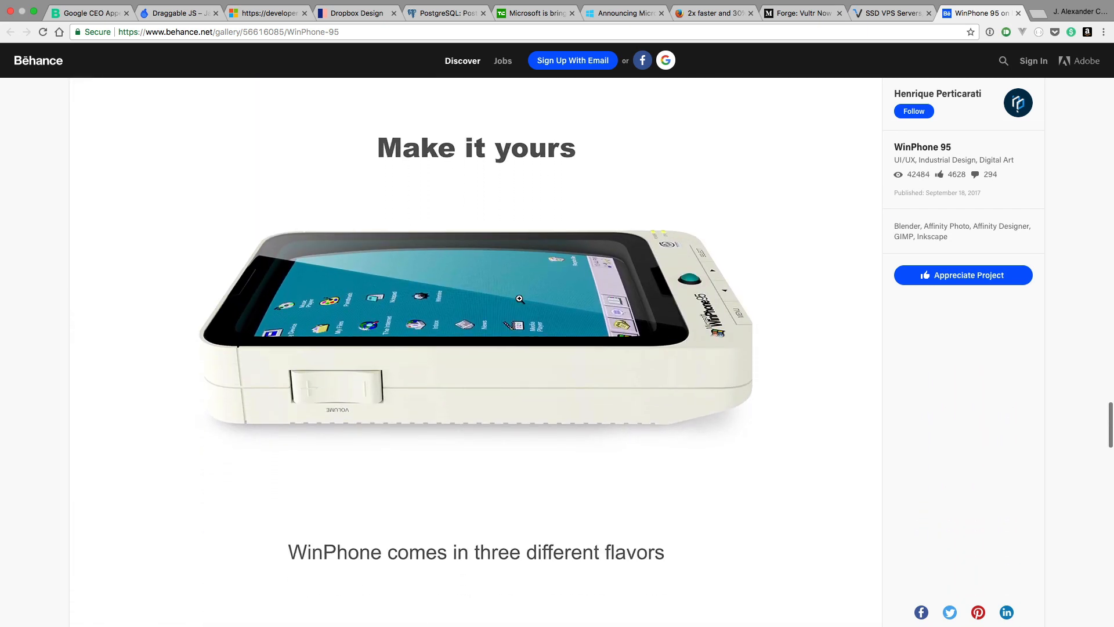